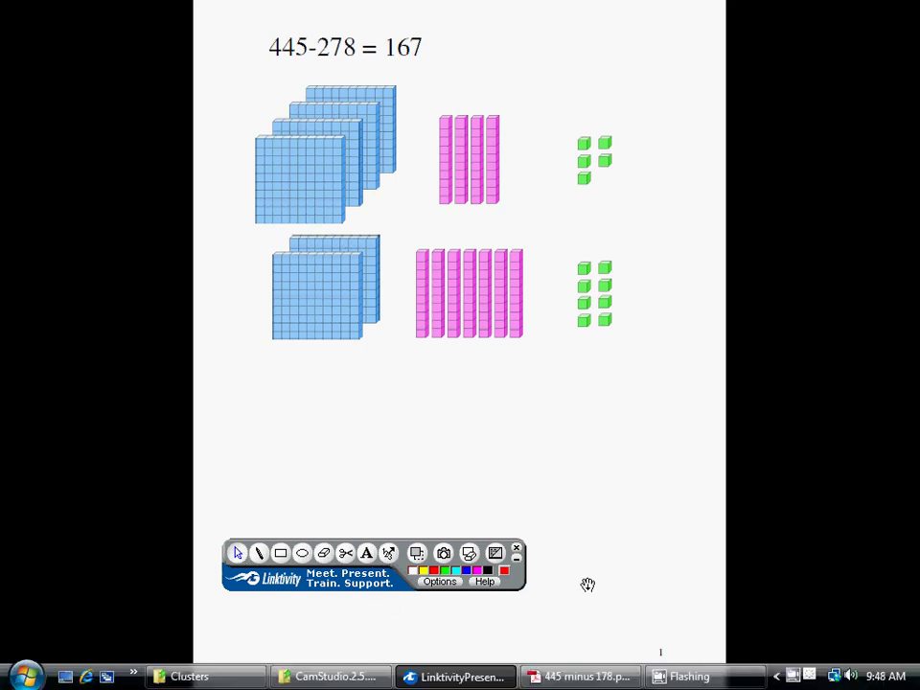
{"action": "mouse_move", "coordinate": [910, 461]}
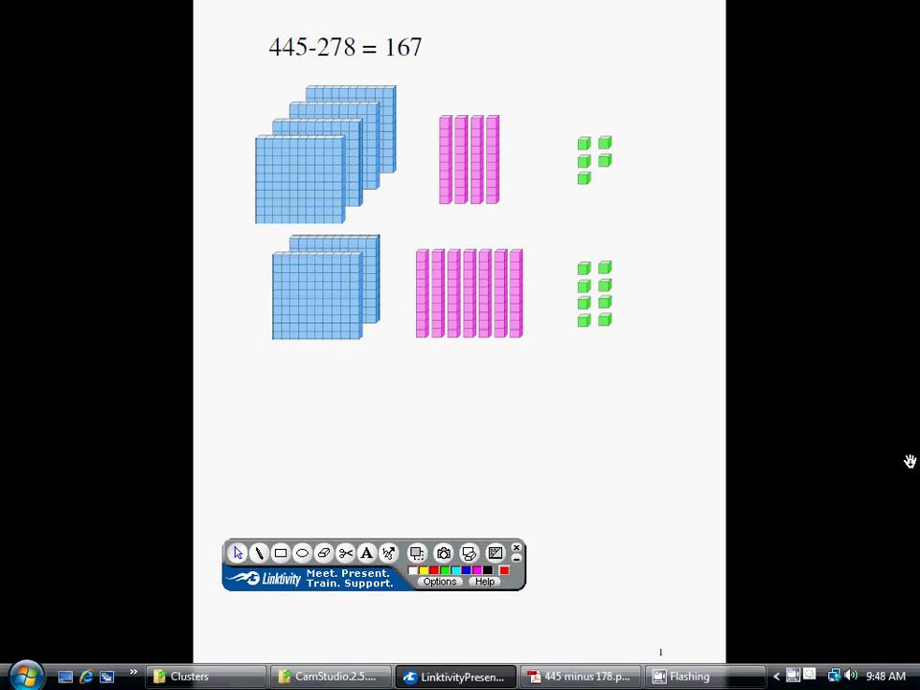
{"action": "mouse_move", "coordinate": [752, 541]}
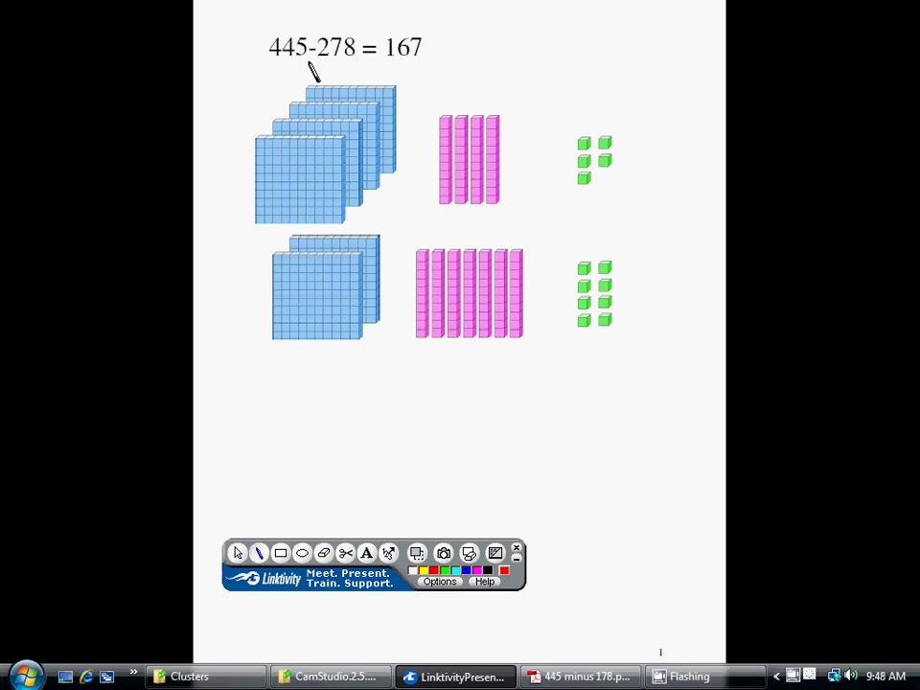
Underline 445 in red, then the top row's hundreds and ones and the bottom row's hundreds, tens and ones
{"action": "left_click_drag", "start_coordinate": [266, 67], "coordinate": [316, 81]}
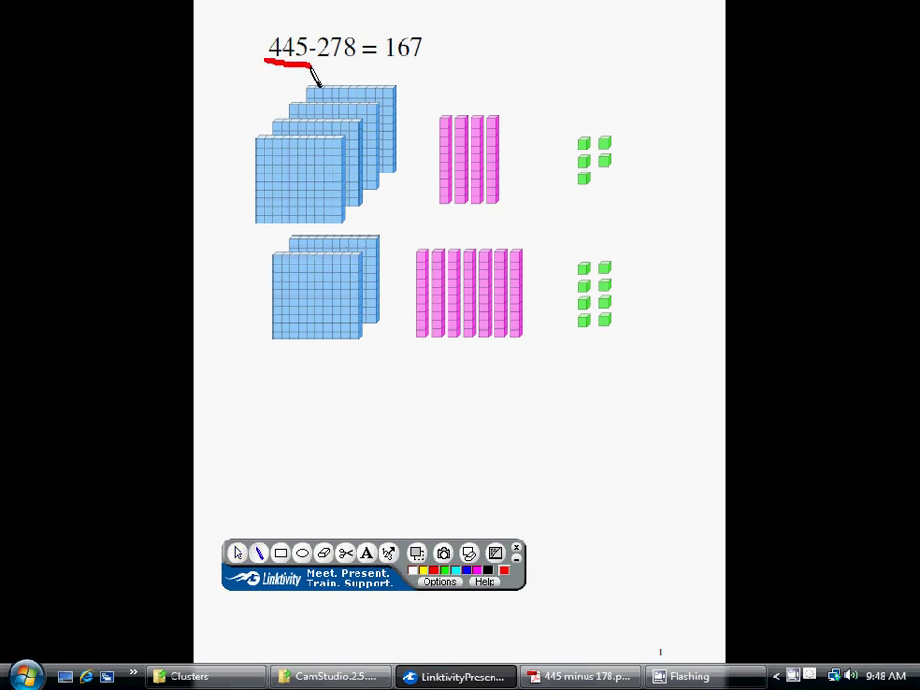
{"action": "left_click_drag", "start_coordinate": [252, 228], "coordinate": [303, 230]}
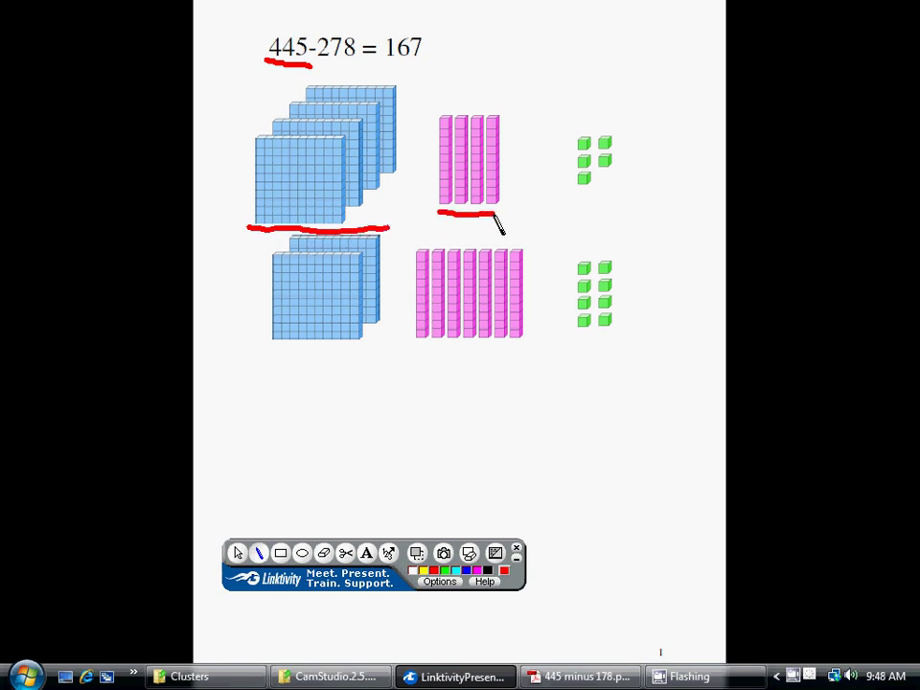
{"action": "left_click_drag", "start_coordinate": [579, 196], "coordinate": [617, 195]}
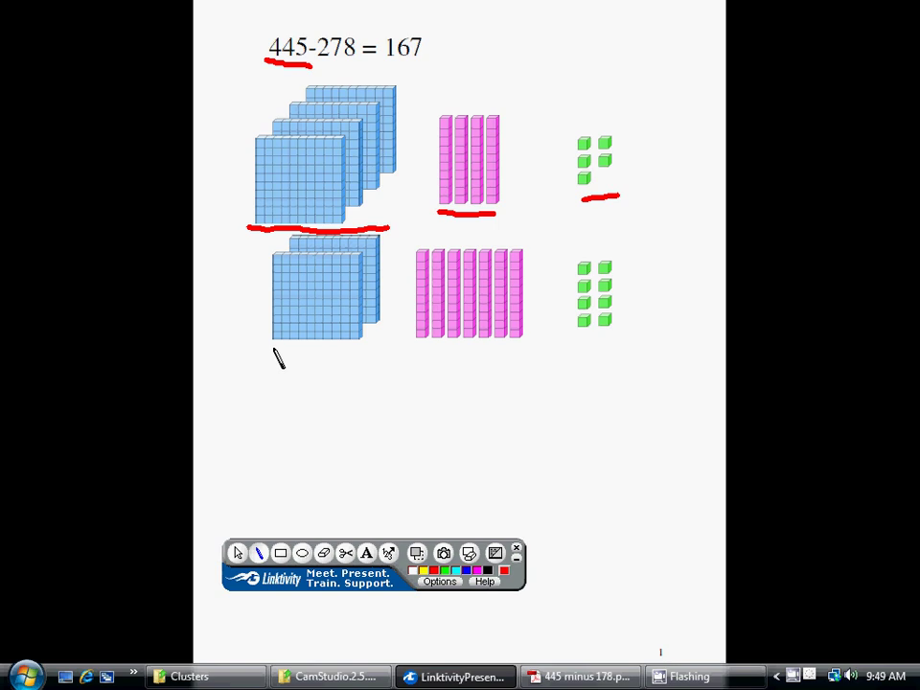
{"action": "left_click_drag", "start_coordinate": [272, 347], "coordinate": [383, 347]}
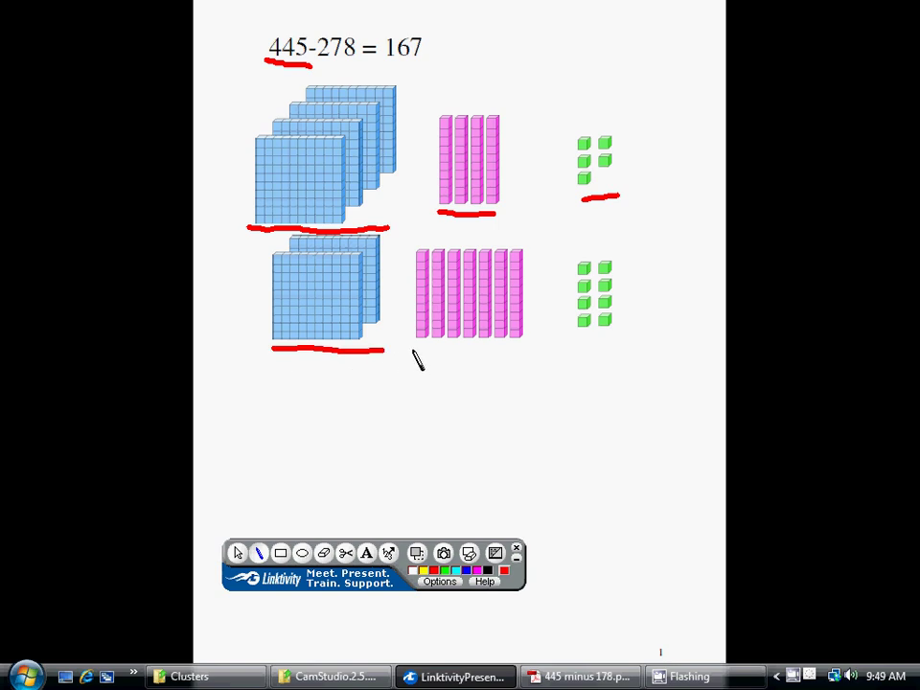
{"action": "left_click_drag", "start_coordinate": [412, 349], "coordinate": [525, 349]}
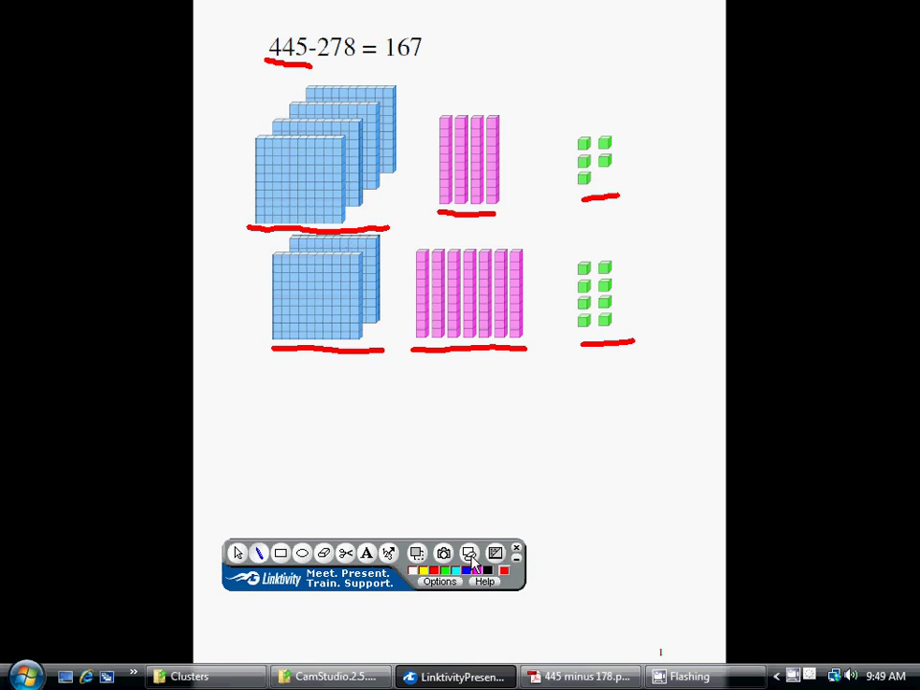
Erase the red underlines from the slide before circling the ones groups
{"action": "left_click", "coordinate": [470, 553]}
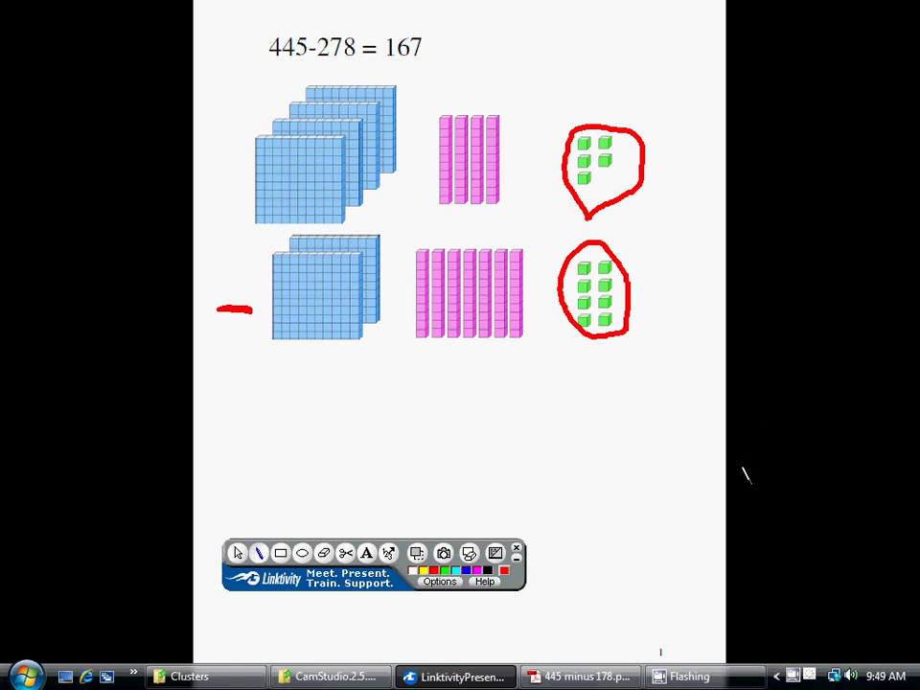
{"action": "mouse_move", "coordinate": [746, 475]}
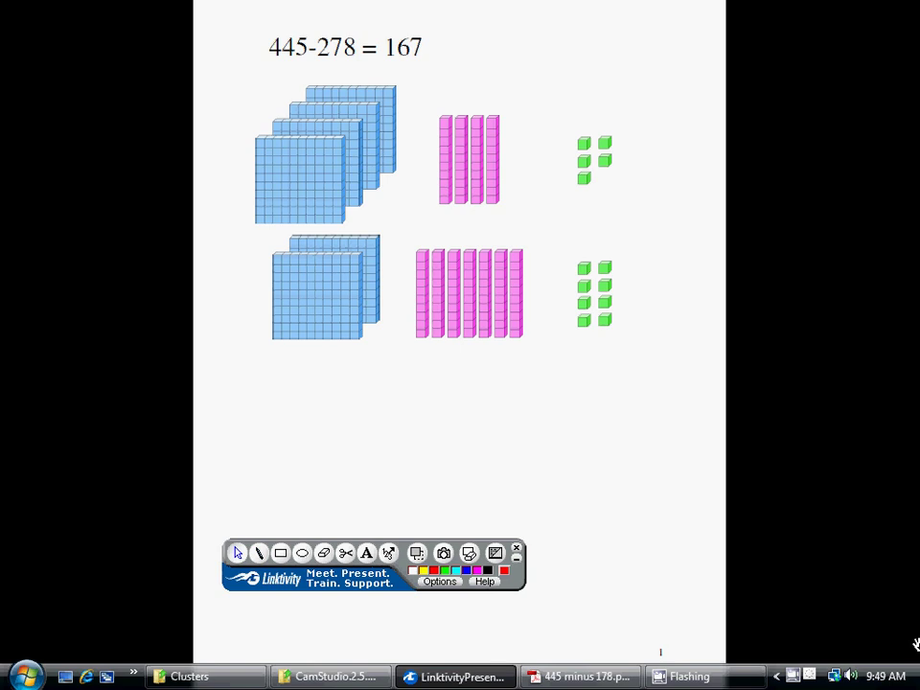
{"action": "mouse_move", "coordinate": [859, 519]}
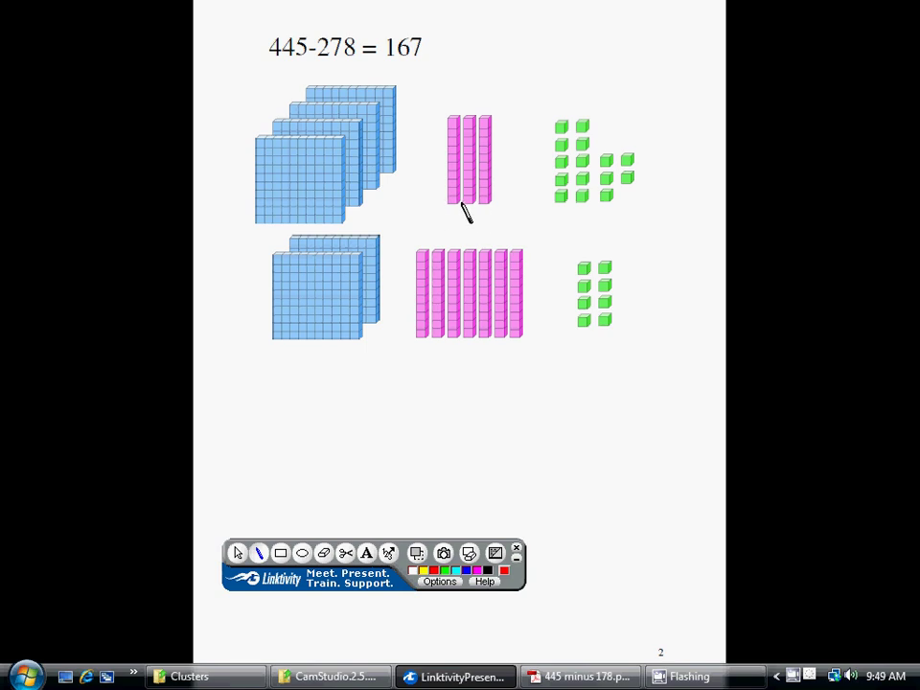
{"action": "mouse_move", "coordinate": [491, 124]}
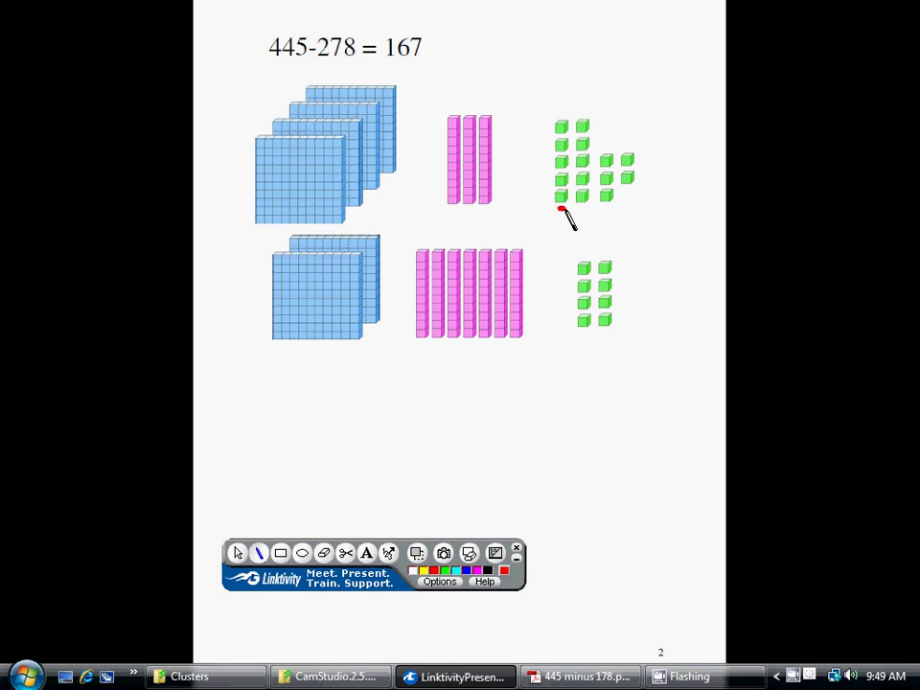
Mark in red the new group of ten extra ones regrouped on the top row
{"action": "left_click_drag", "start_coordinate": [564, 213], "coordinate": [590, 105]}
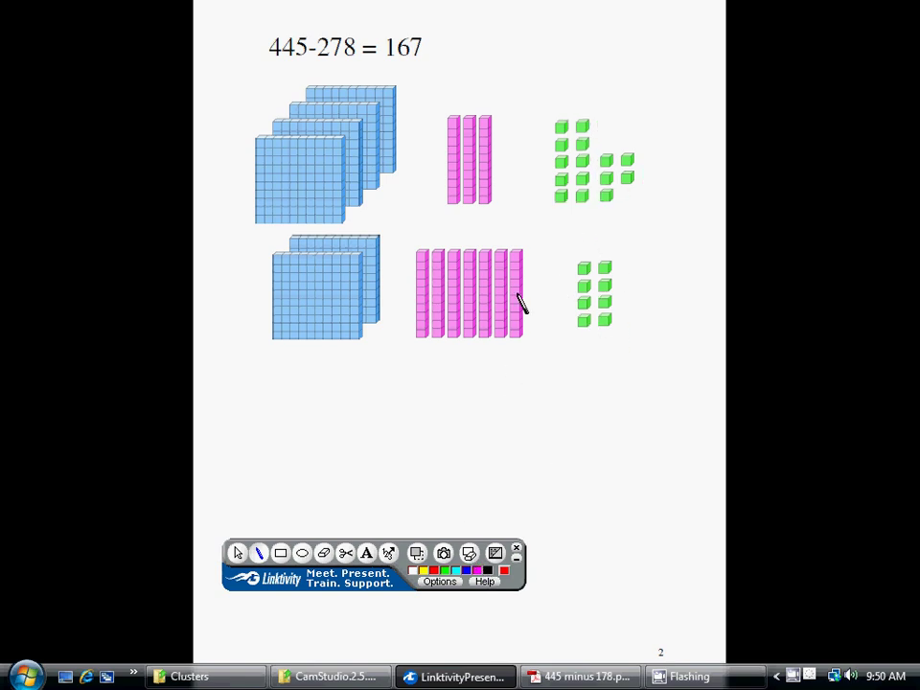
{"action": "mouse_move", "coordinate": [515, 201]}
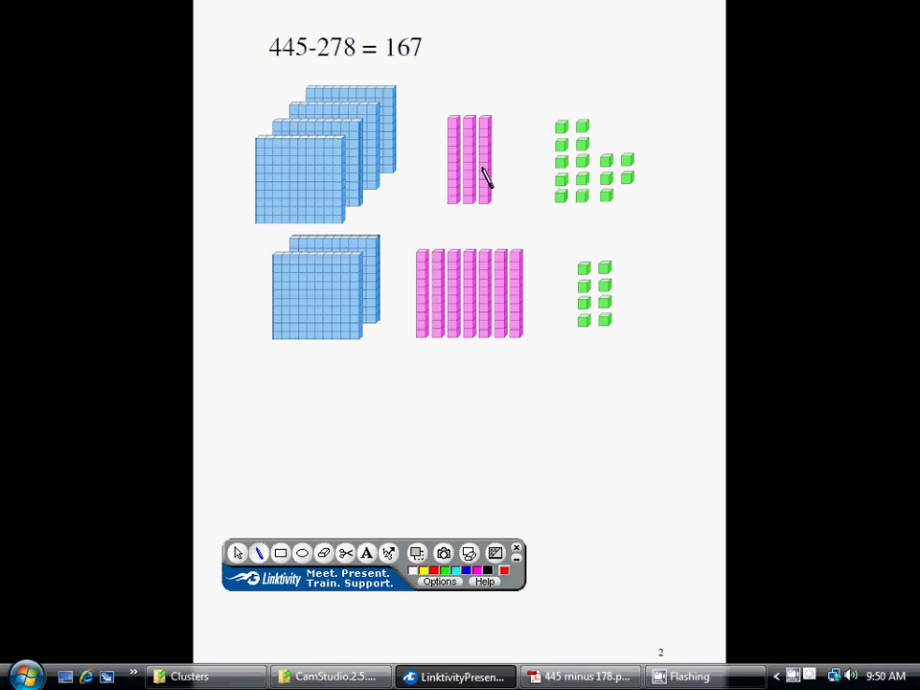
{"action": "mouse_move", "coordinate": [526, 207]}
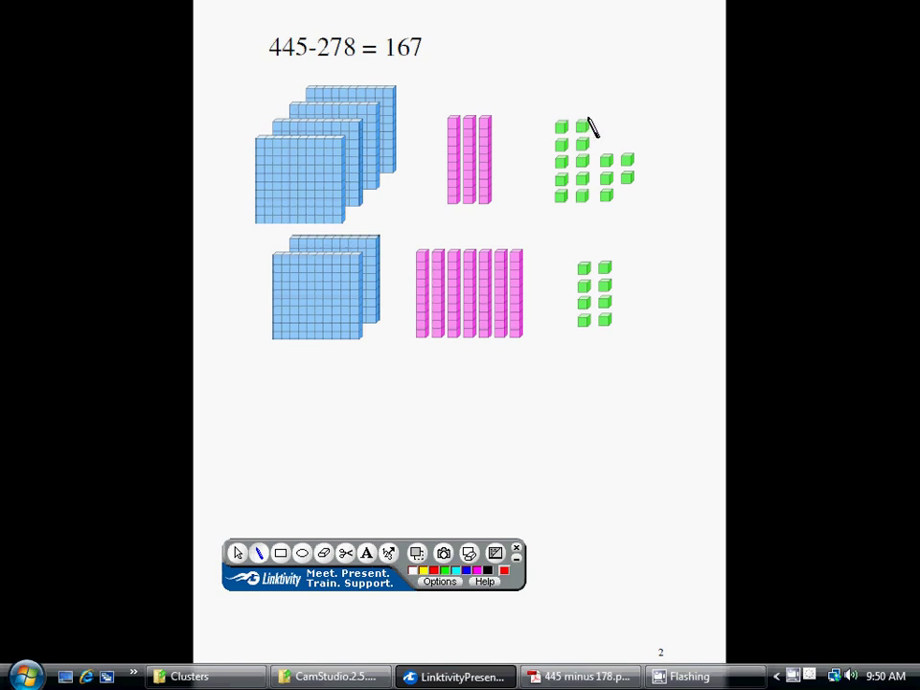
{"action": "left_click_drag", "start_coordinate": [591, 115], "coordinate": [595, 220]}
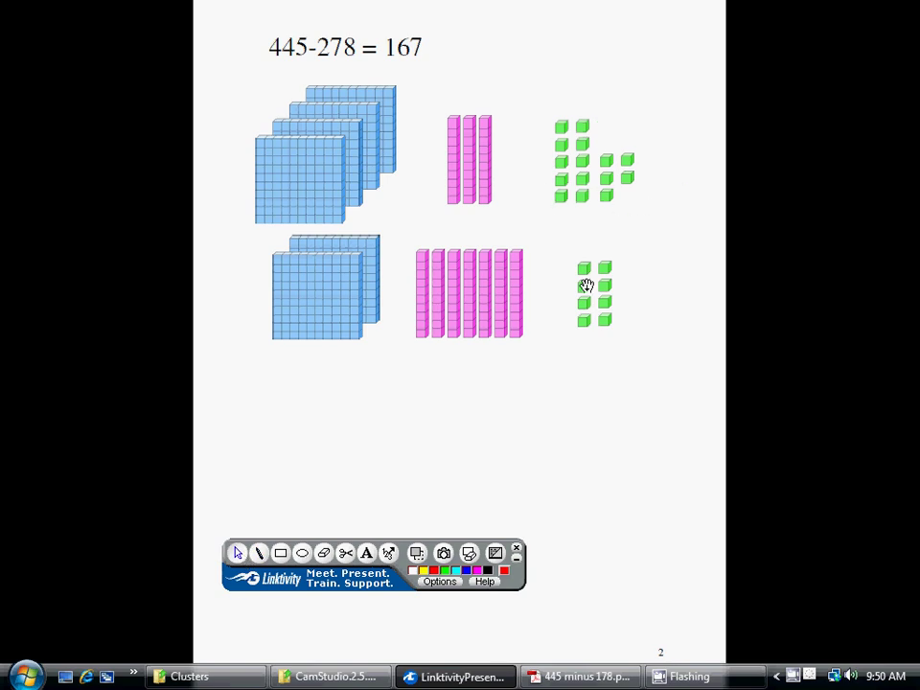
{"action": "mouse_move", "coordinate": [681, 328]}
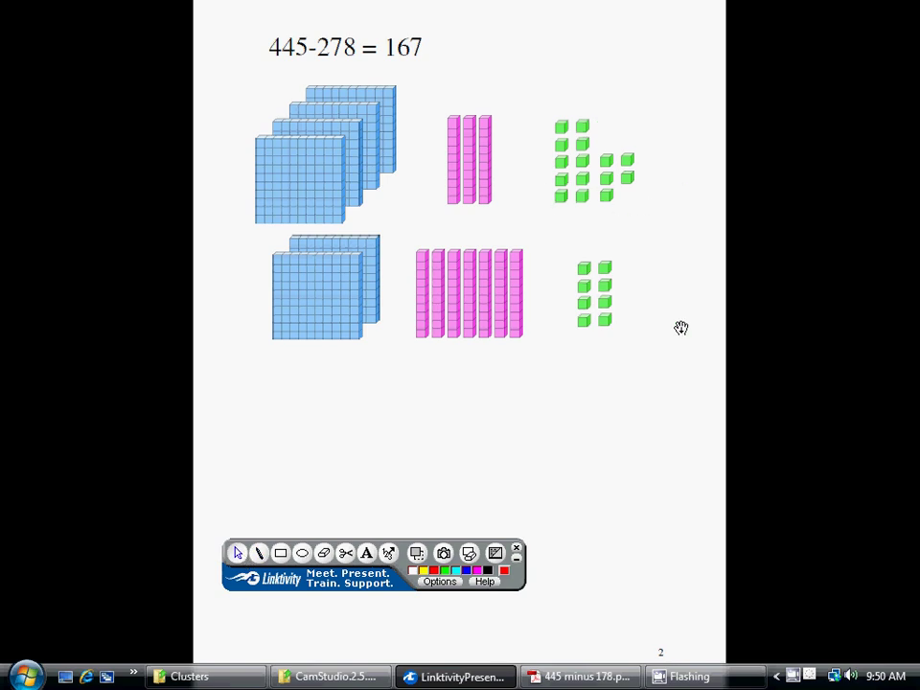
{"action": "mouse_move", "coordinate": [617, 403]}
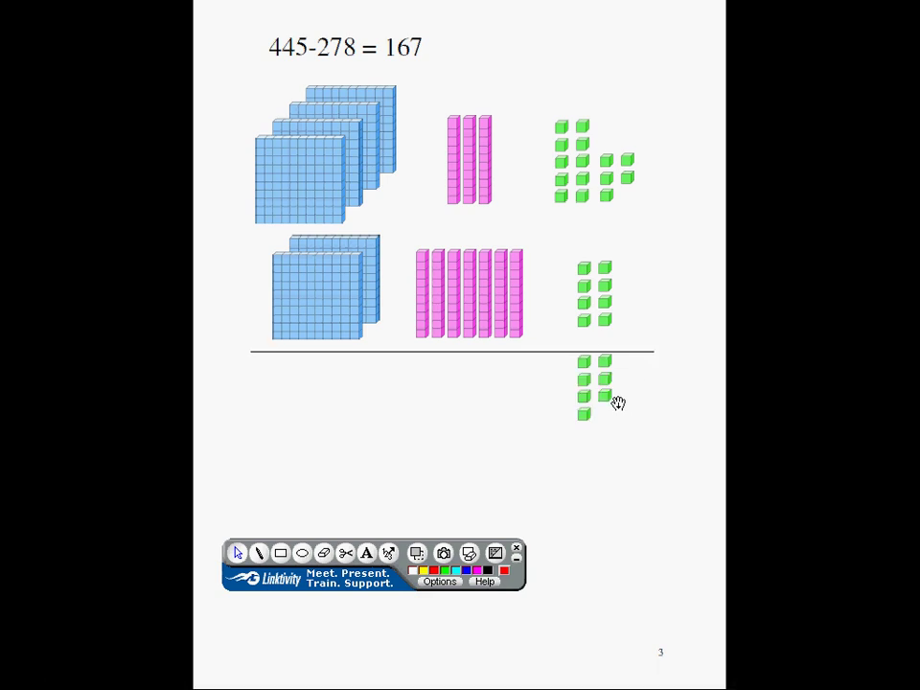
{"action": "mouse_move", "coordinate": [602, 416]}
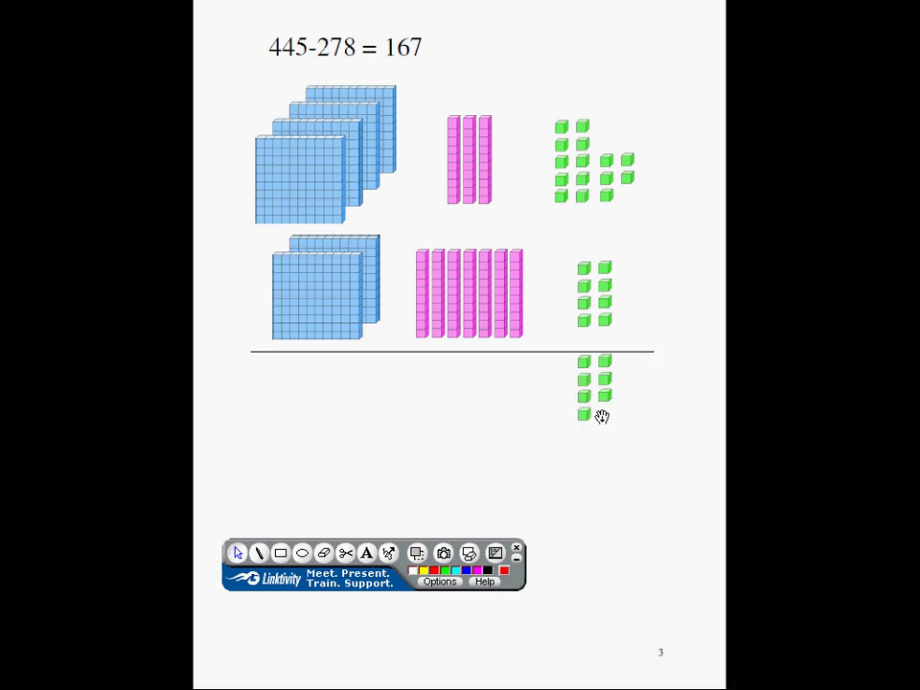
Mark the subtracted ones and draw a red minus sign beside the bottom row
{"action": "left_click_drag", "start_coordinate": [583, 414], "coordinate": [565, 191]}
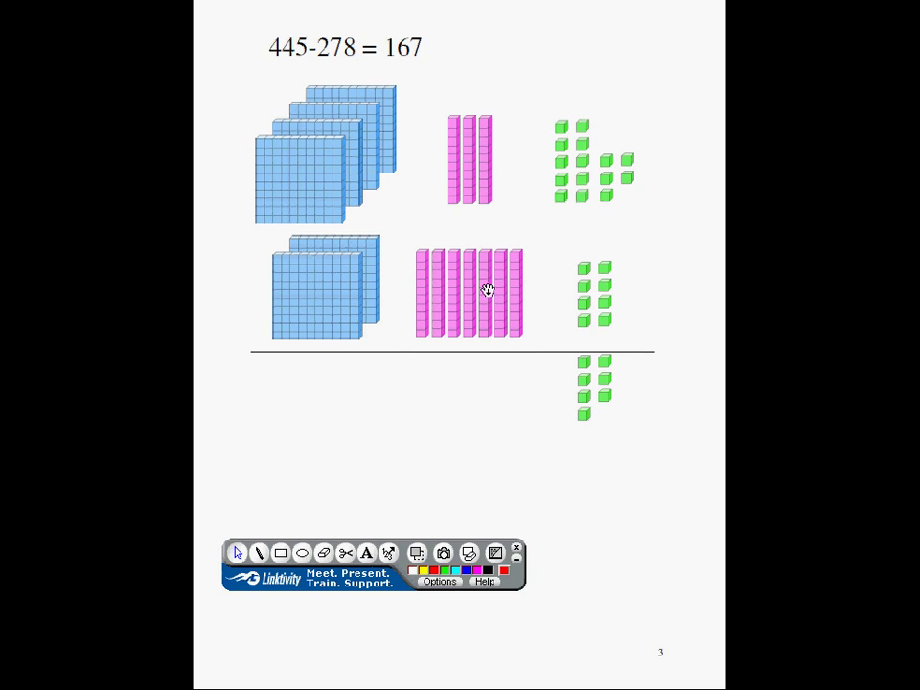
{"action": "mouse_move", "coordinate": [414, 341]}
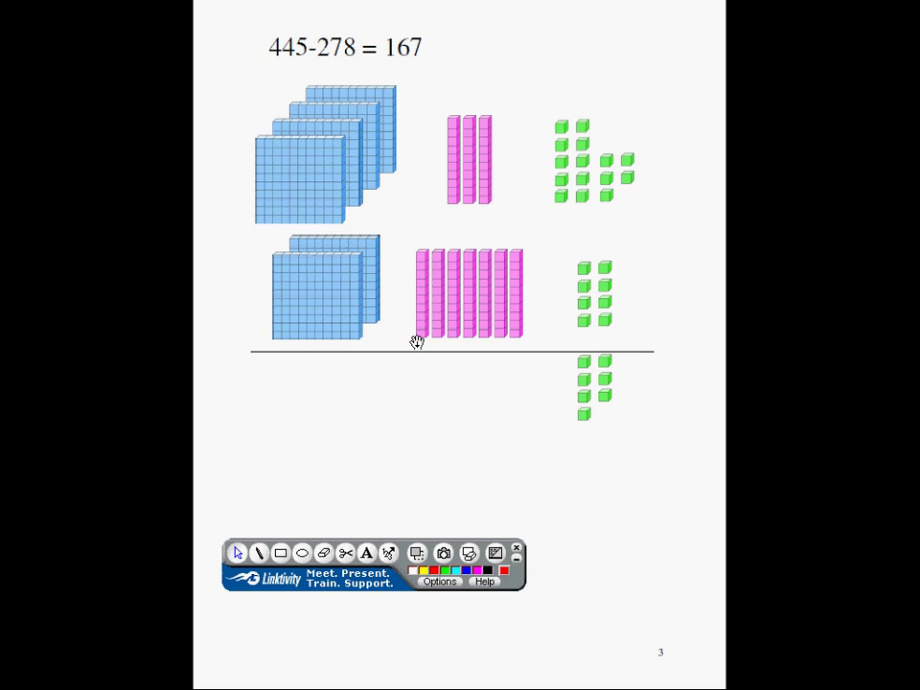
{"action": "mouse_move", "coordinate": [487, 347]}
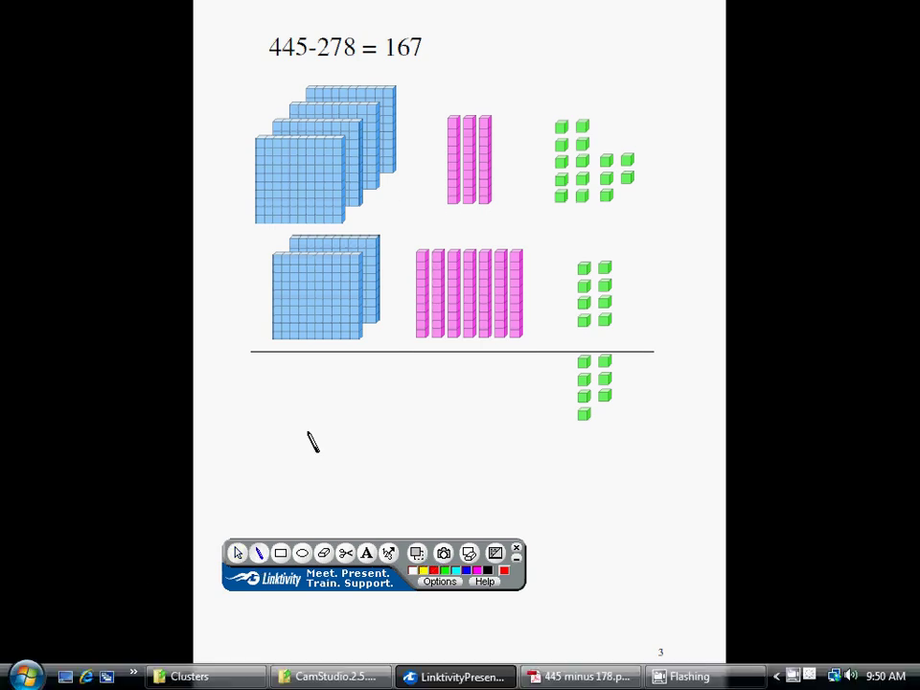
{"action": "left_click_drag", "start_coordinate": [215, 312], "coordinate": [259, 313]}
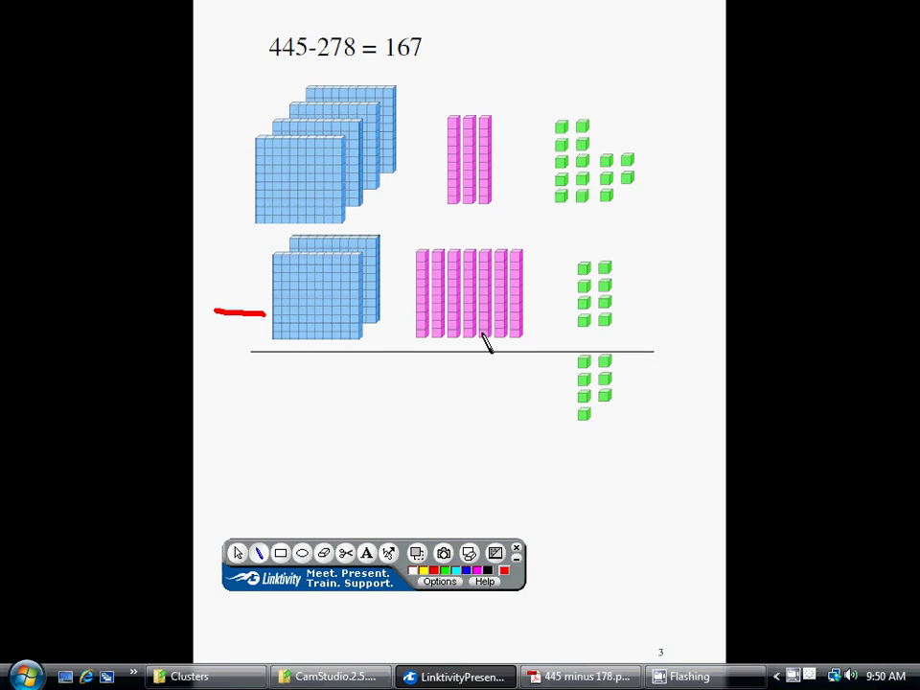
{"action": "mouse_move", "coordinate": [470, 207]}
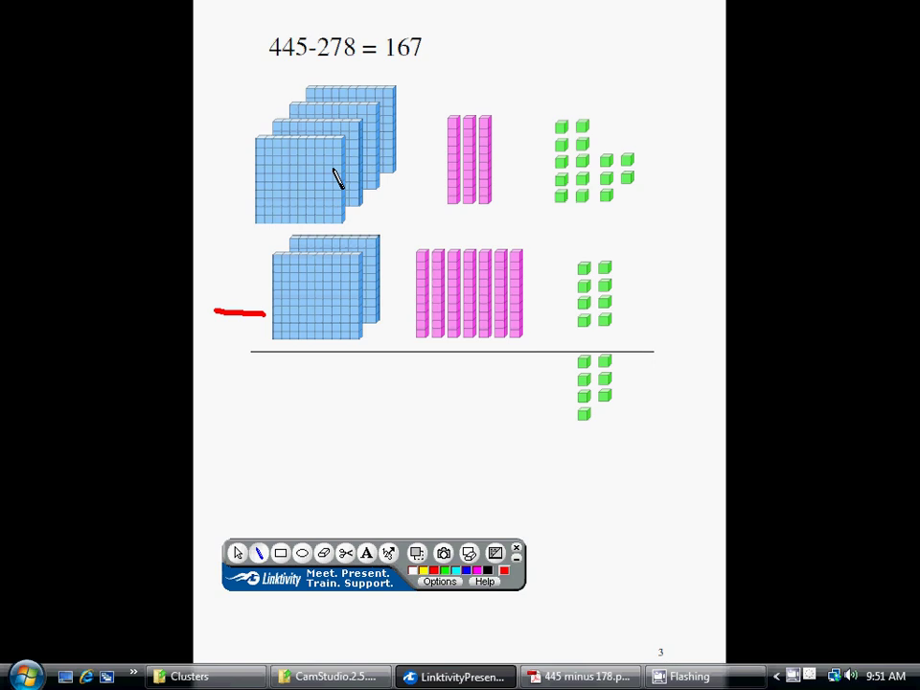
{"action": "mouse_move", "coordinate": [316, 209]}
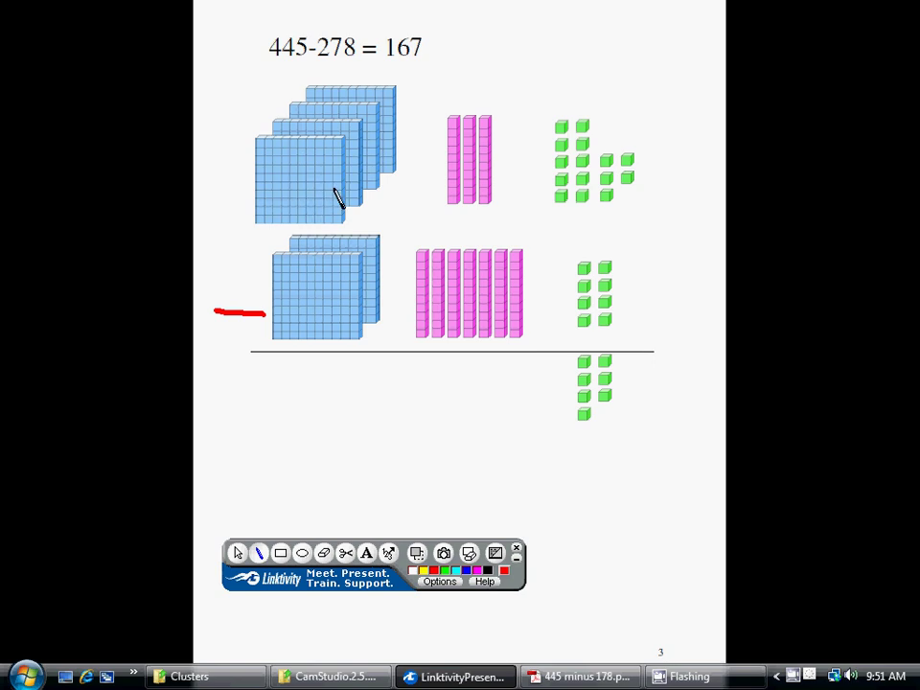
{"action": "mouse_move", "coordinate": [458, 268]}
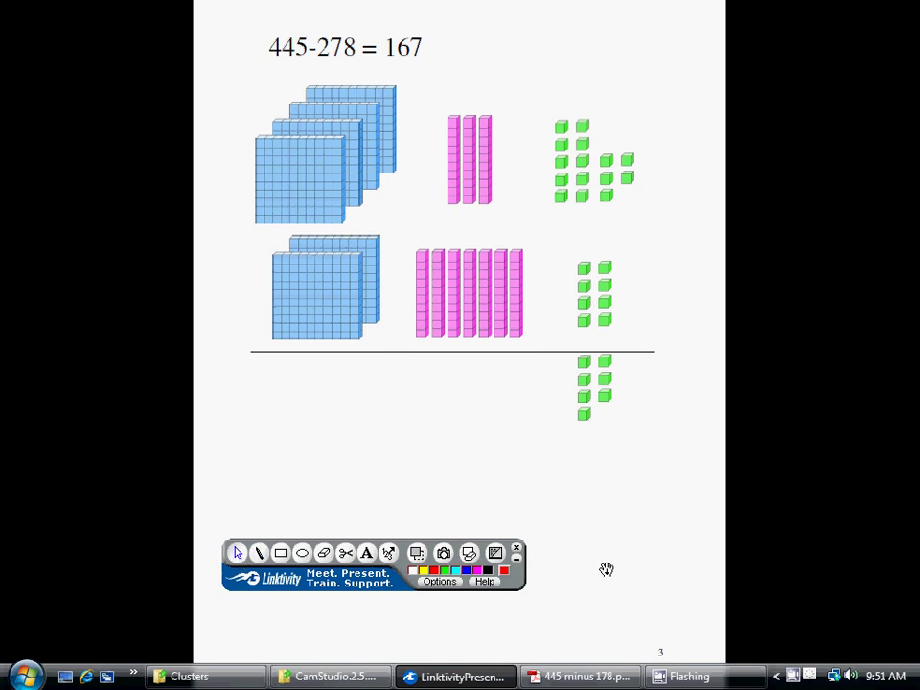
{"action": "mouse_move", "coordinate": [694, 557]}
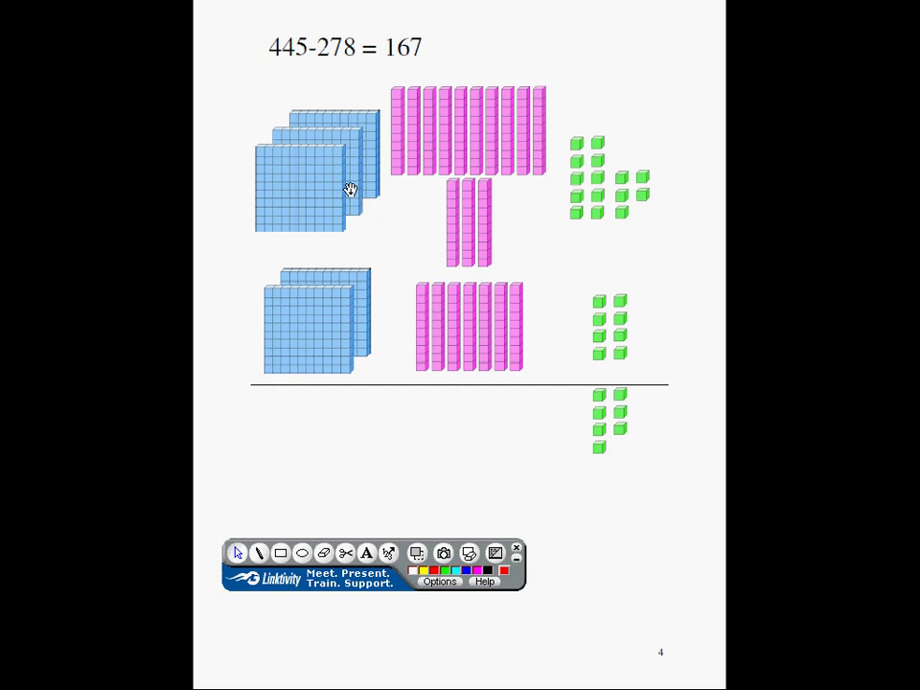
{"action": "mouse_move", "coordinate": [264, 161]}
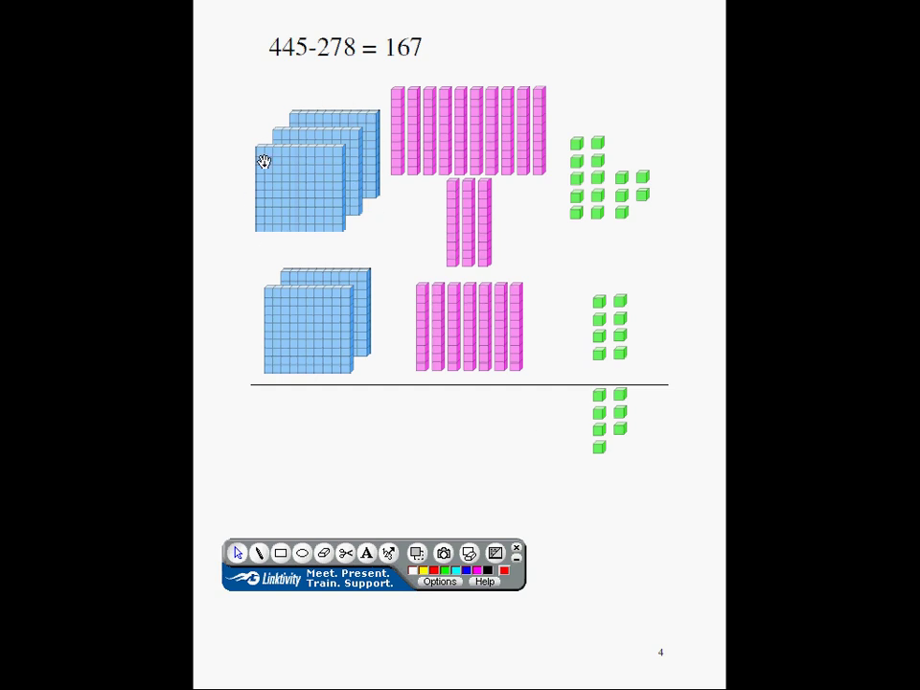
{"action": "mouse_move", "coordinate": [324, 173]}
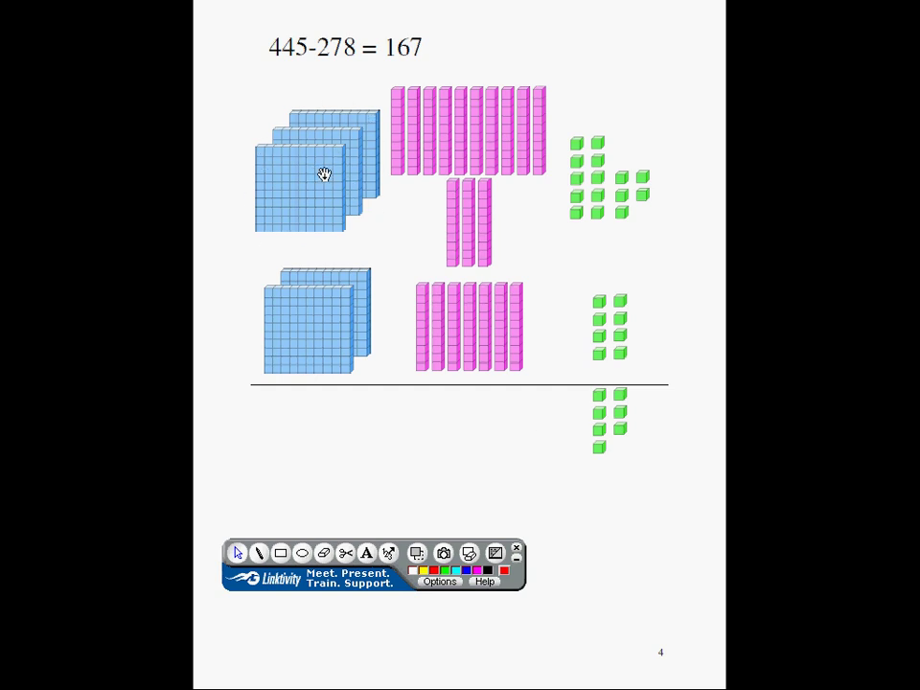
{"action": "mouse_move", "coordinate": [402, 130]}
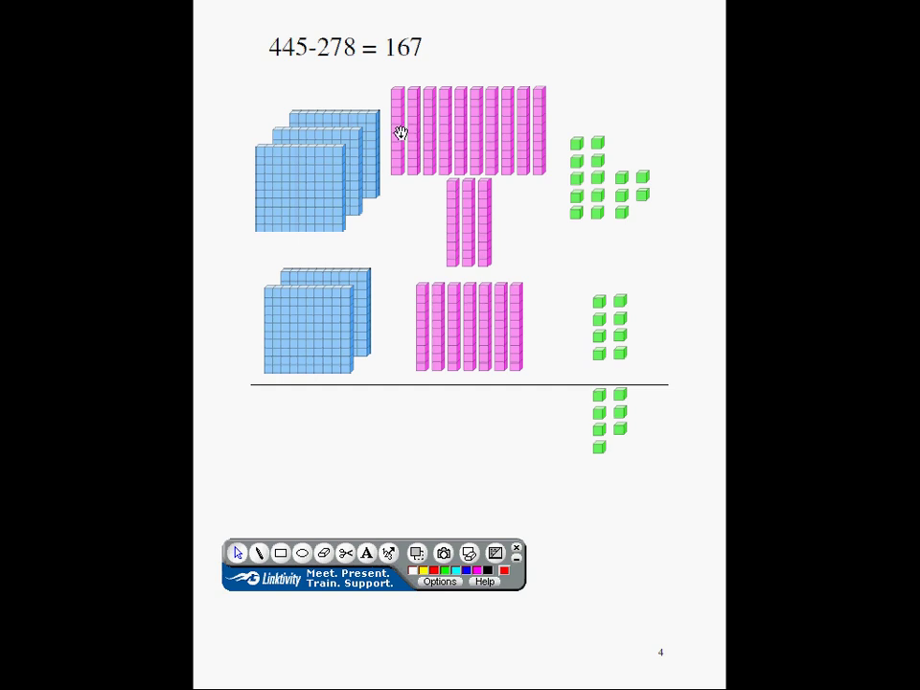
{"action": "mouse_move", "coordinate": [484, 153]}
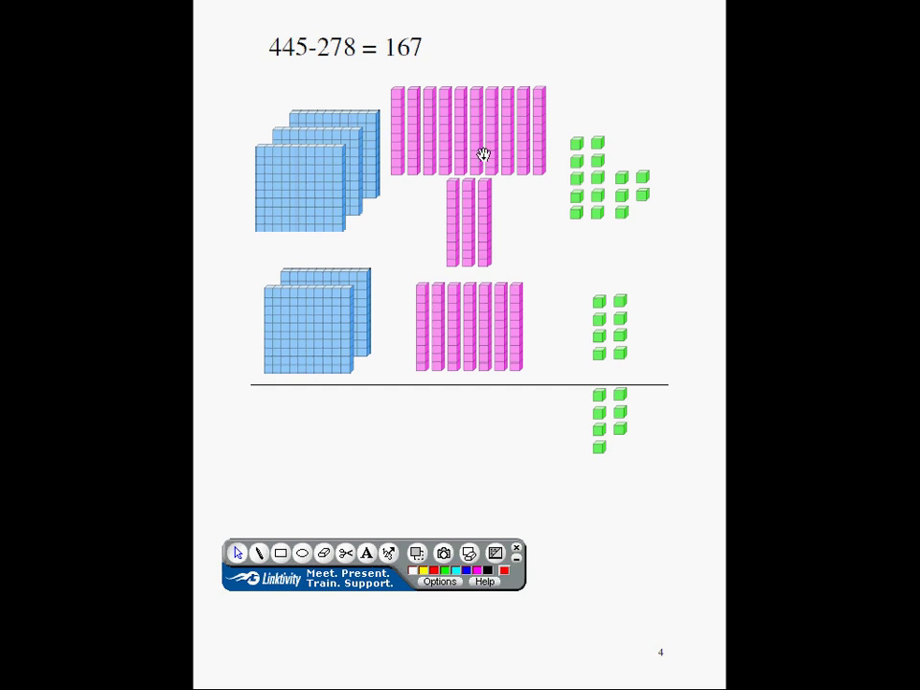
{"action": "mouse_move", "coordinate": [537, 144]}
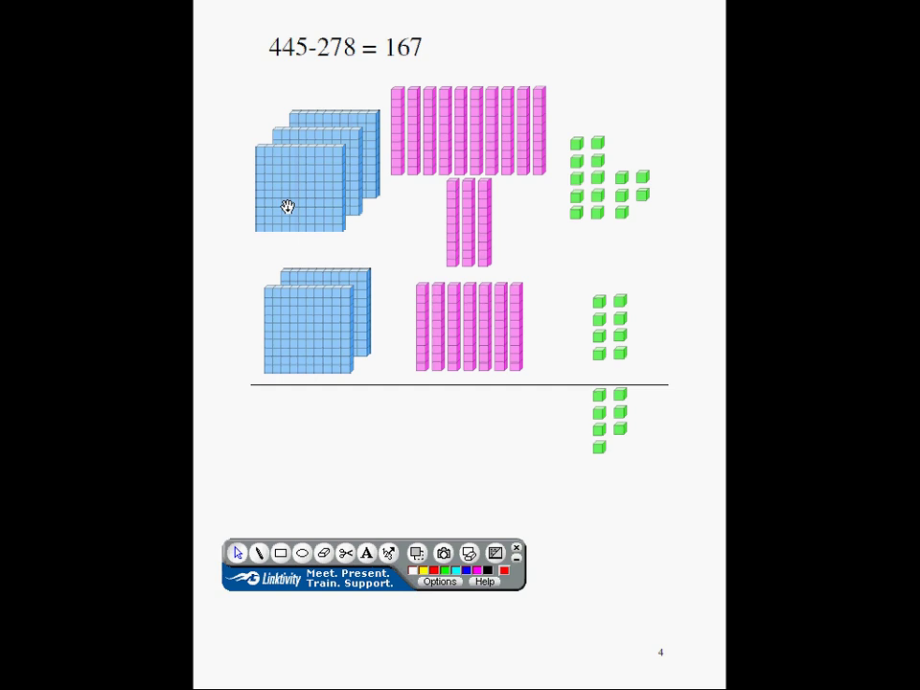
{"action": "mouse_move", "coordinate": [272, 525]}
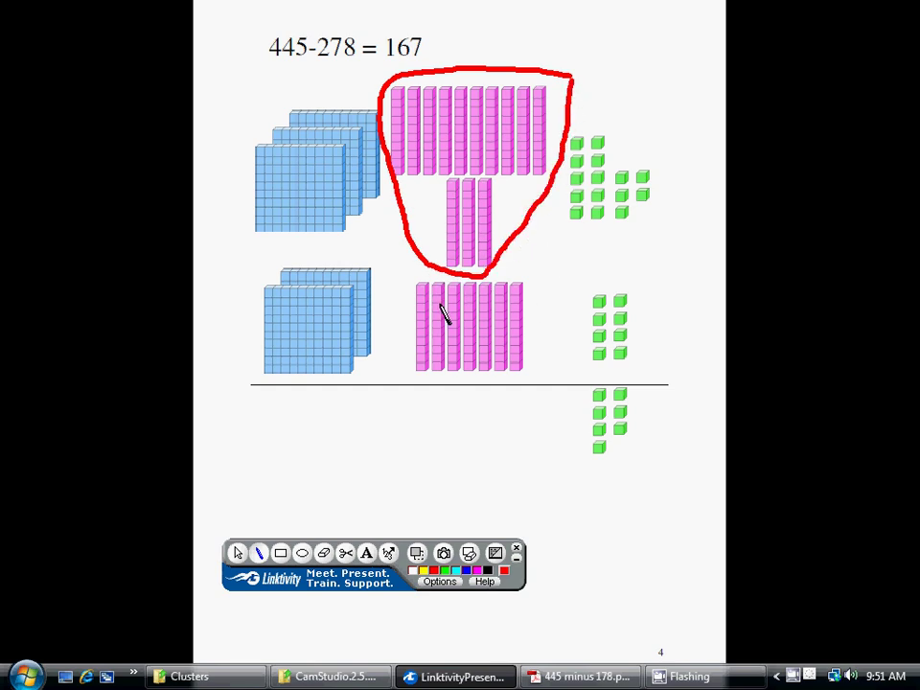
{"action": "mouse_move", "coordinate": [552, 288]}
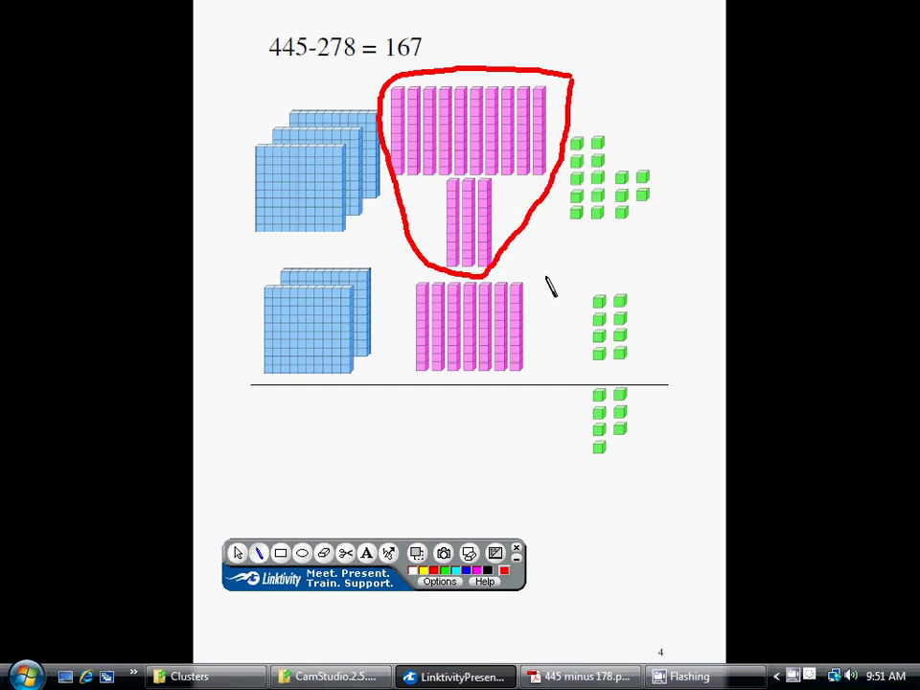
Draw a red circle around the tens rods being taken away in the bottom row
{"action": "left_click_drag", "start_coordinate": [537, 278], "coordinate": [495, 387]}
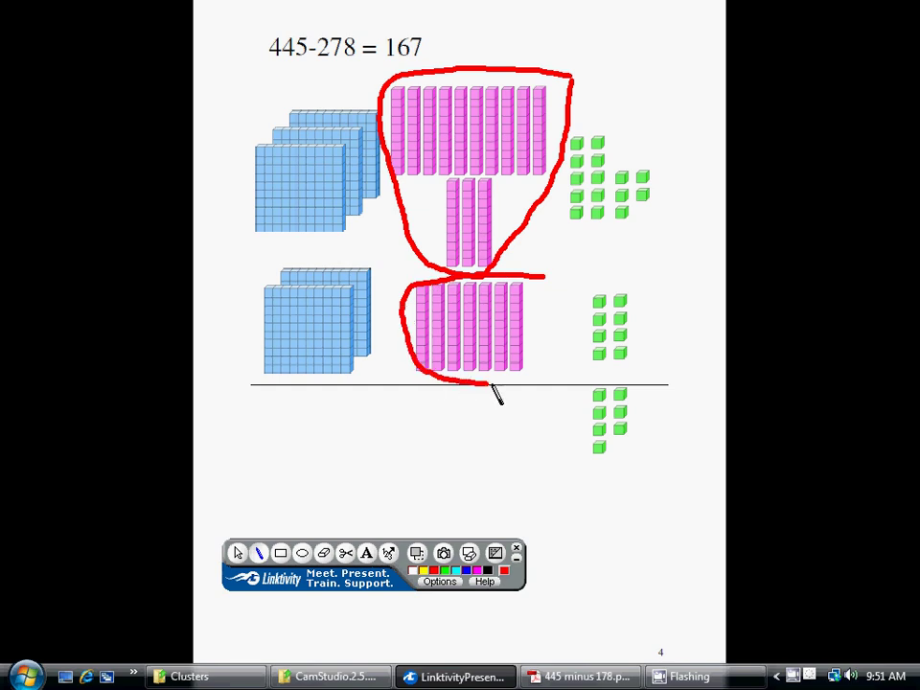
{"action": "left_click_drag", "start_coordinate": [495, 393], "coordinate": [552, 272]}
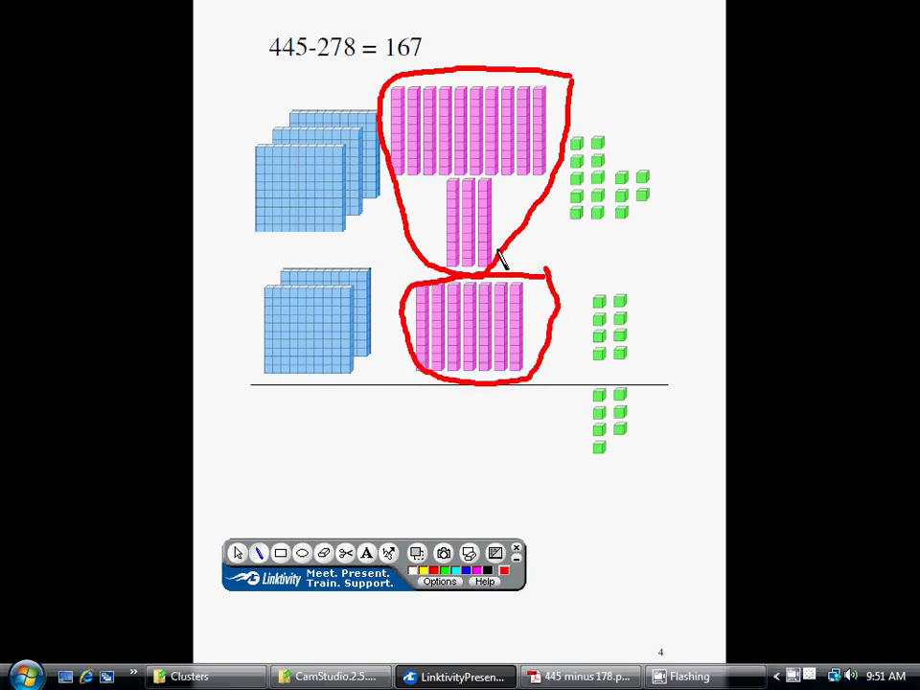
{"action": "mouse_move", "coordinate": [514, 441]}
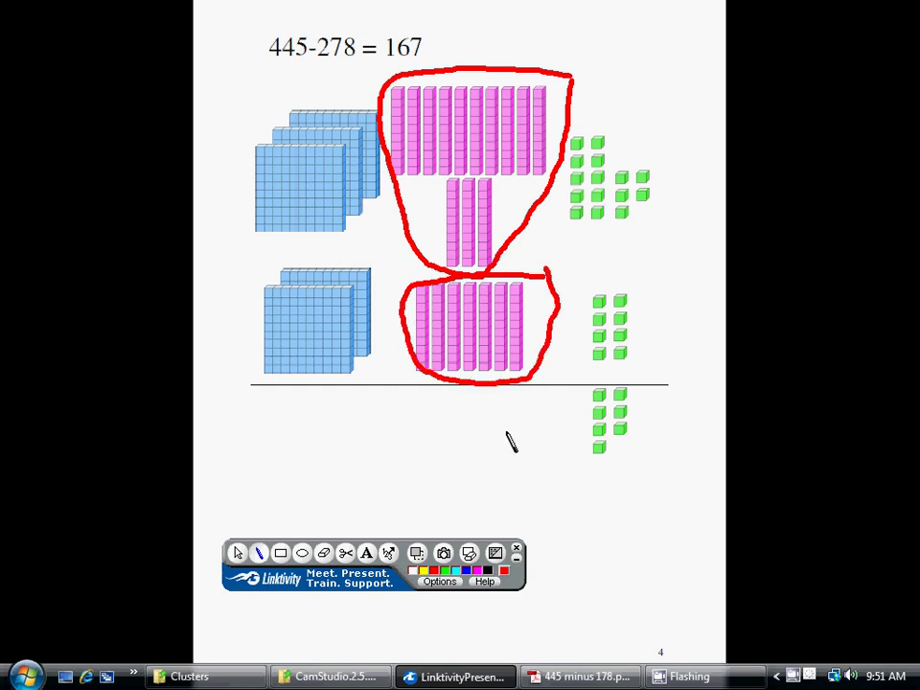
{"action": "mouse_move", "coordinate": [525, 479]}
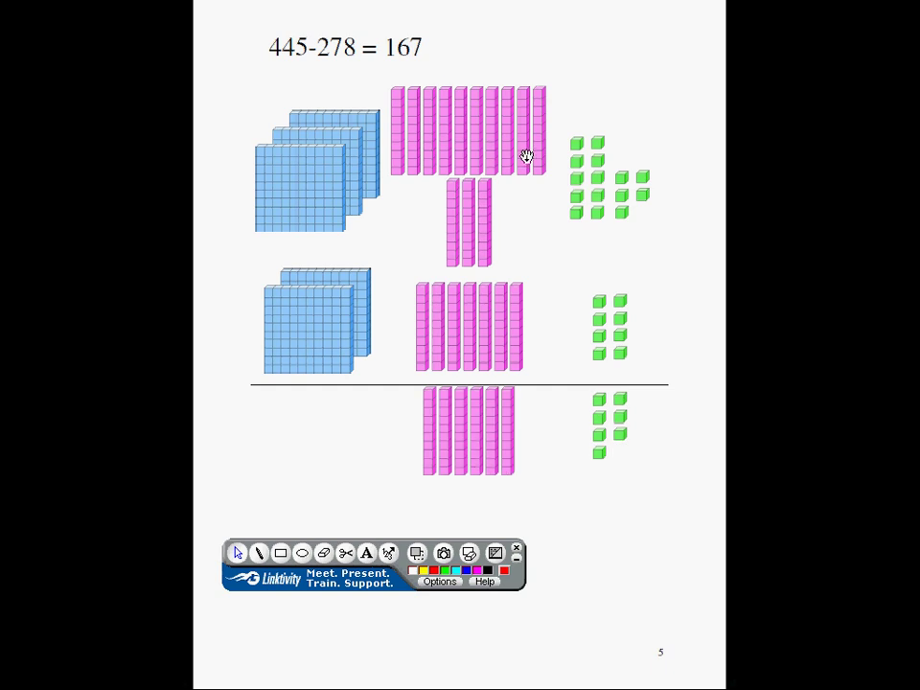
{"action": "mouse_move", "coordinate": [489, 309]}
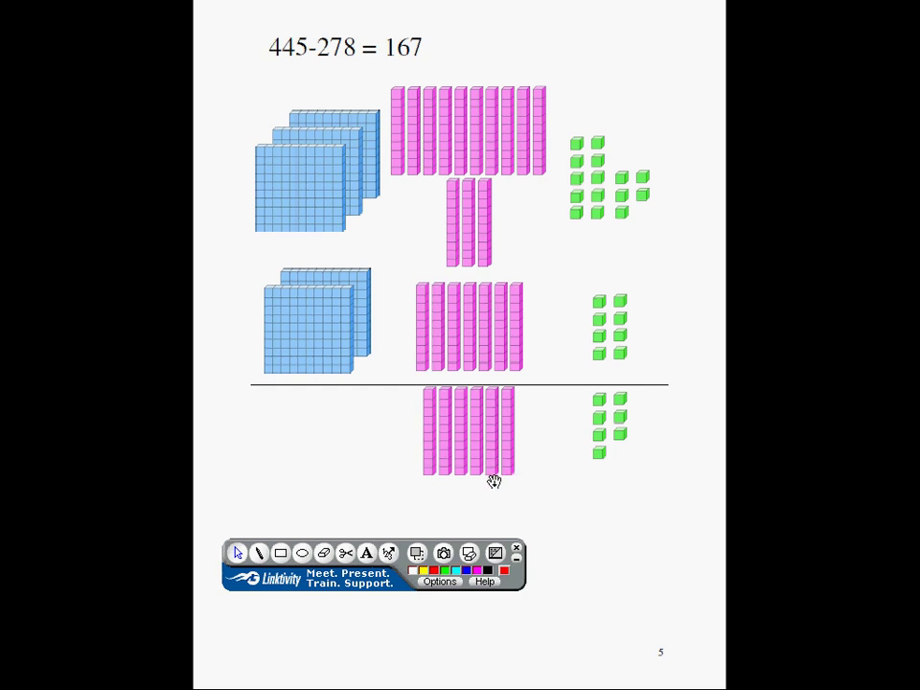
{"action": "mouse_move", "coordinate": [291, 330]}
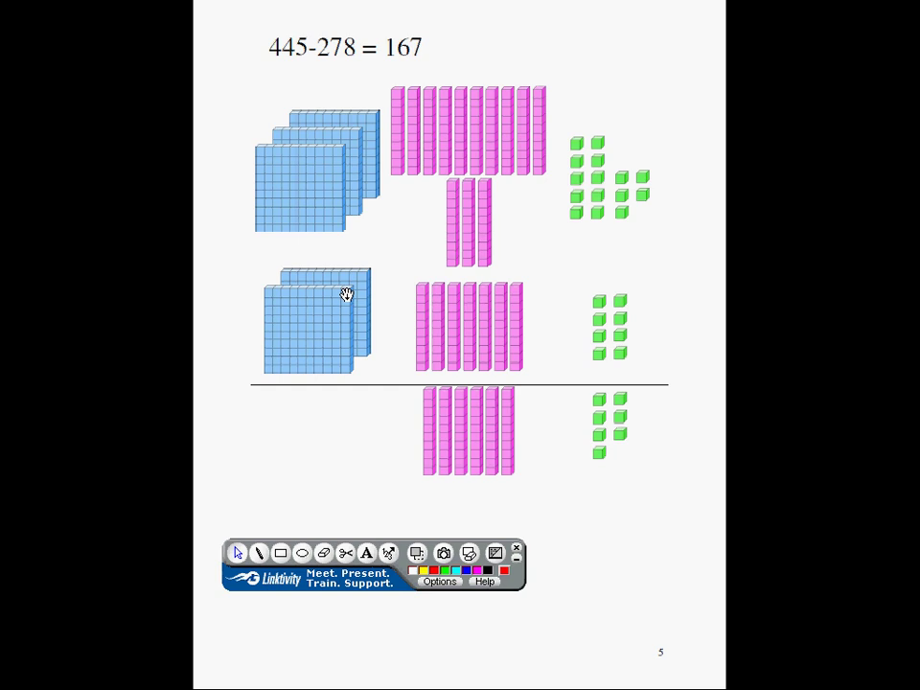
{"action": "mouse_move", "coordinate": [322, 169]}
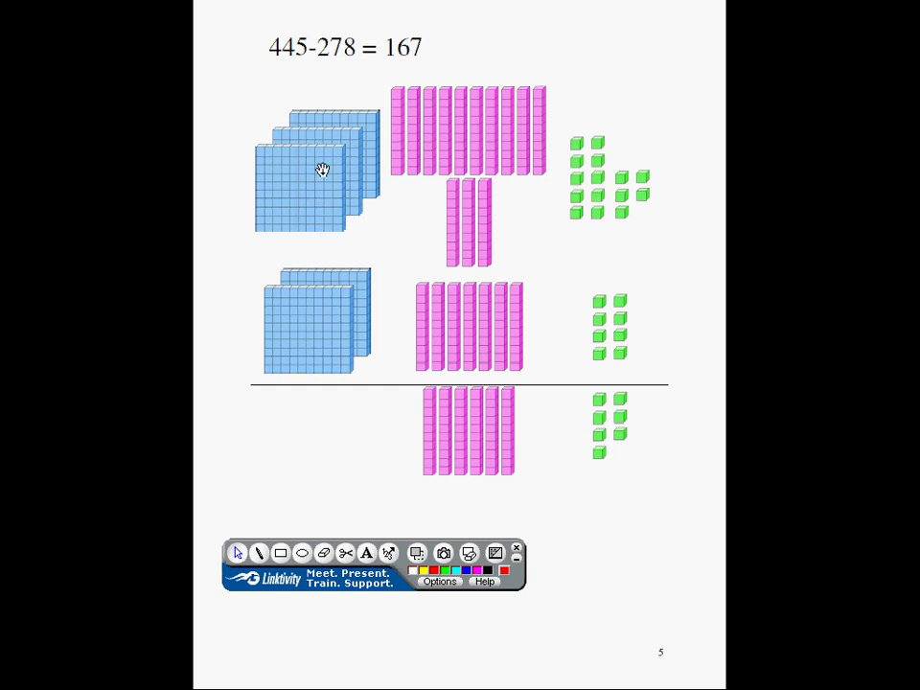
{"action": "mouse_move", "coordinate": [341, 393]}
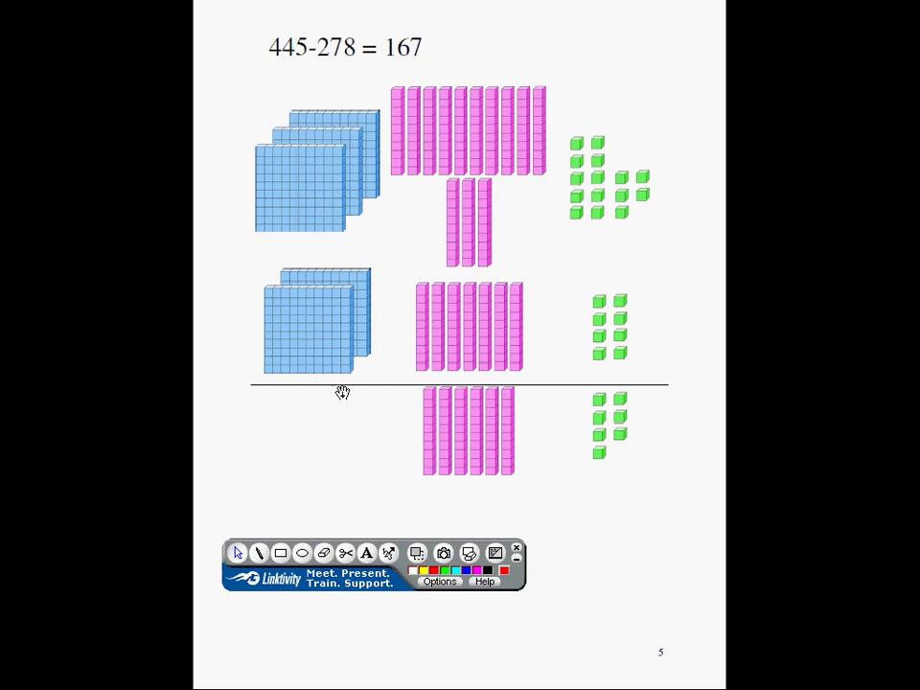
{"action": "mouse_move", "coordinate": [613, 606]}
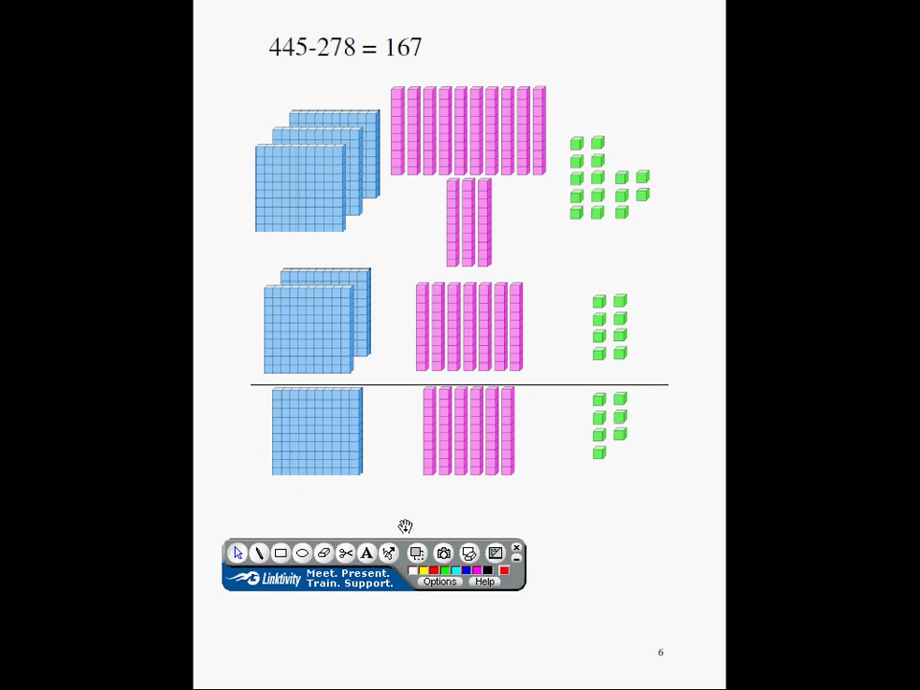
{"action": "mouse_move", "coordinate": [437, 478]}
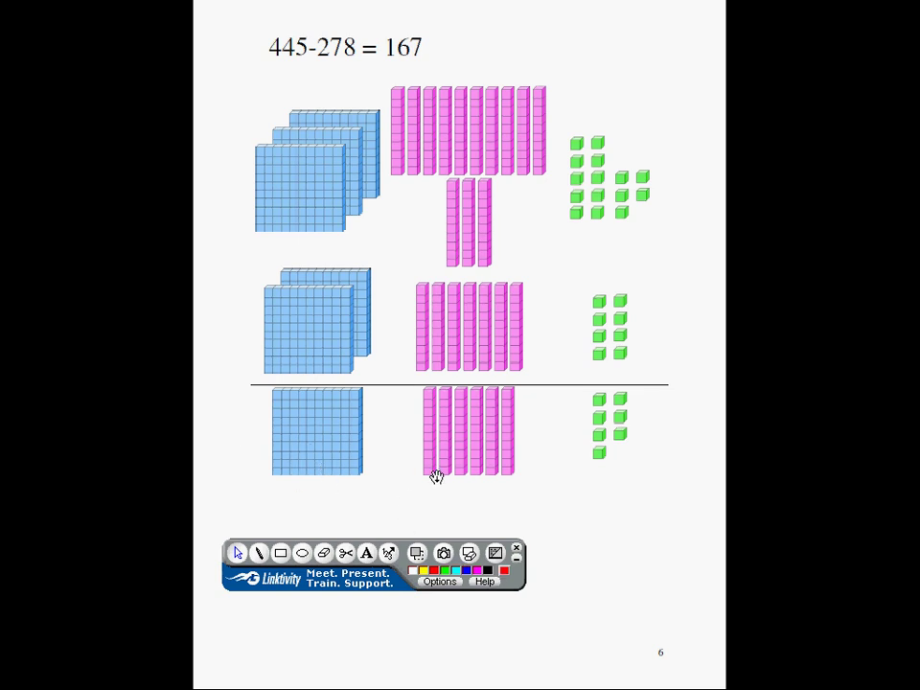
{"action": "mouse_move", "coordinate": [618, 472]}
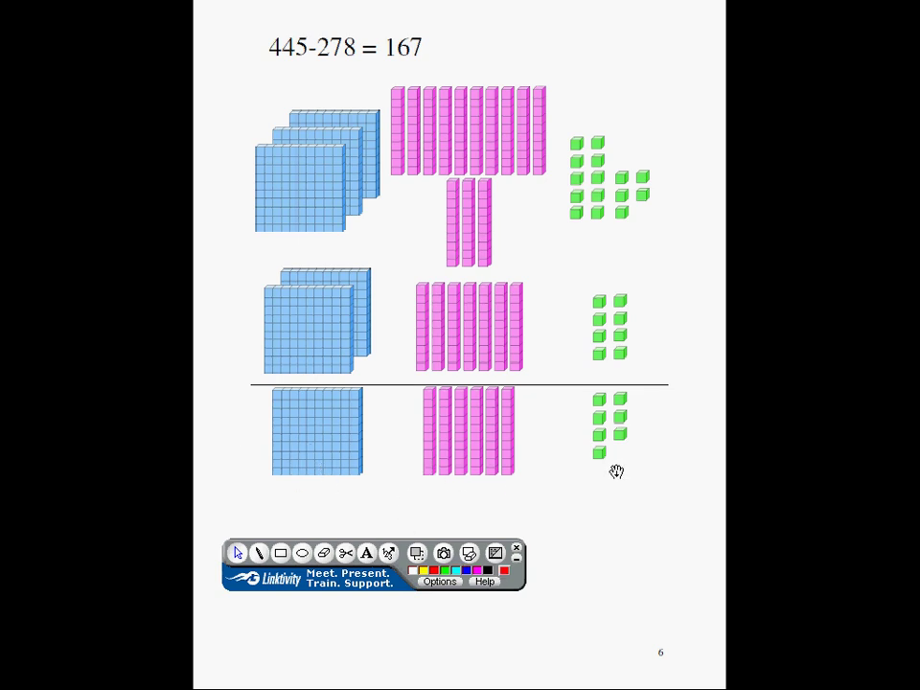
{"action": "mouse_move", "coordinate": [587, 491]}
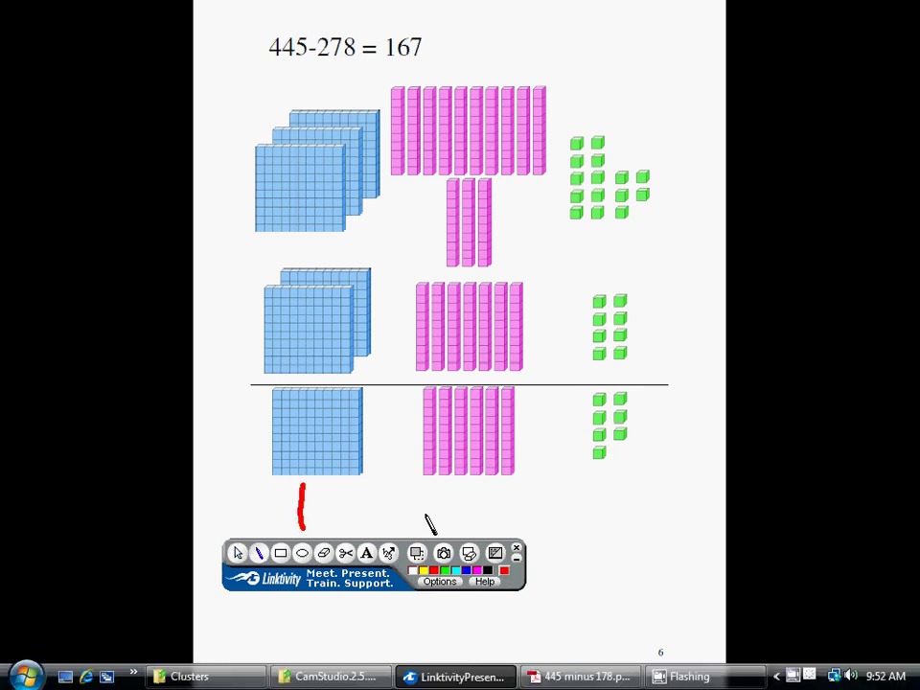
{"action": "mouse_move", "coordinate": [483, 502]}
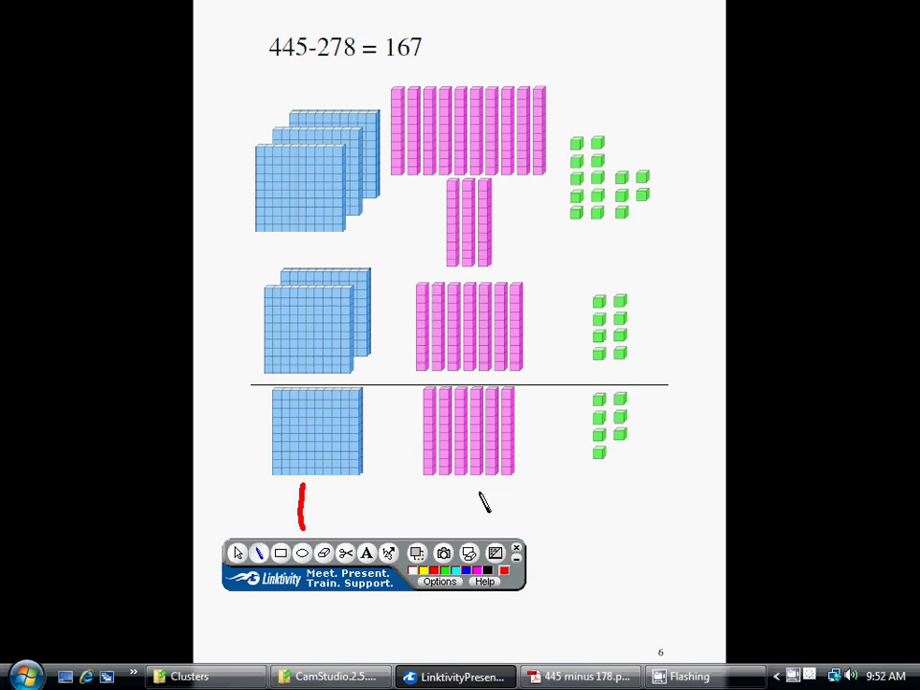
Handwrite a red 6 below the remaining tens rods
{"action": "left_click_drag", "start_coordinate": [451, 495], "coordinate": [475, 533]}
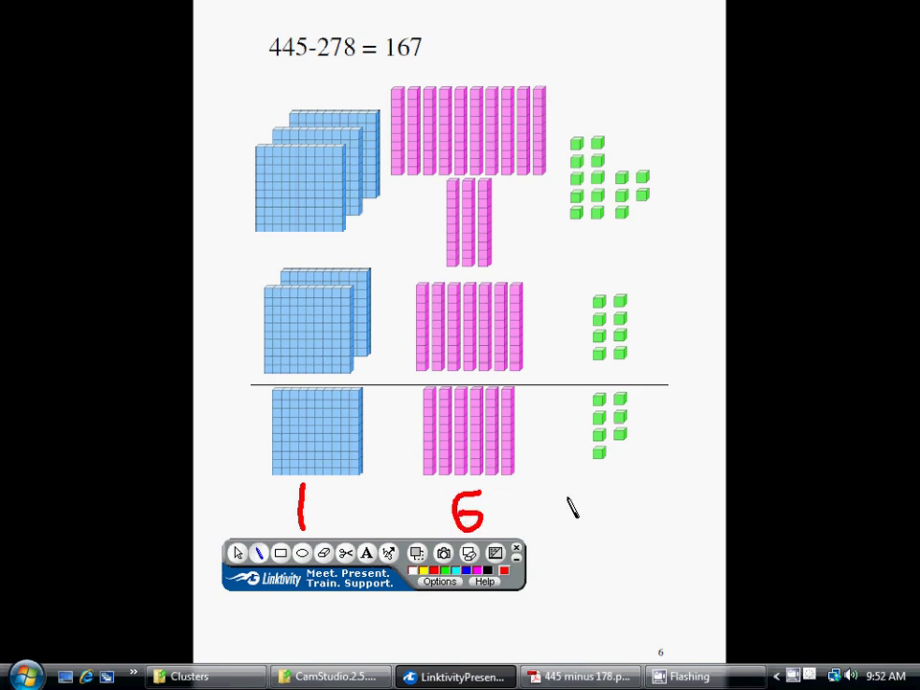